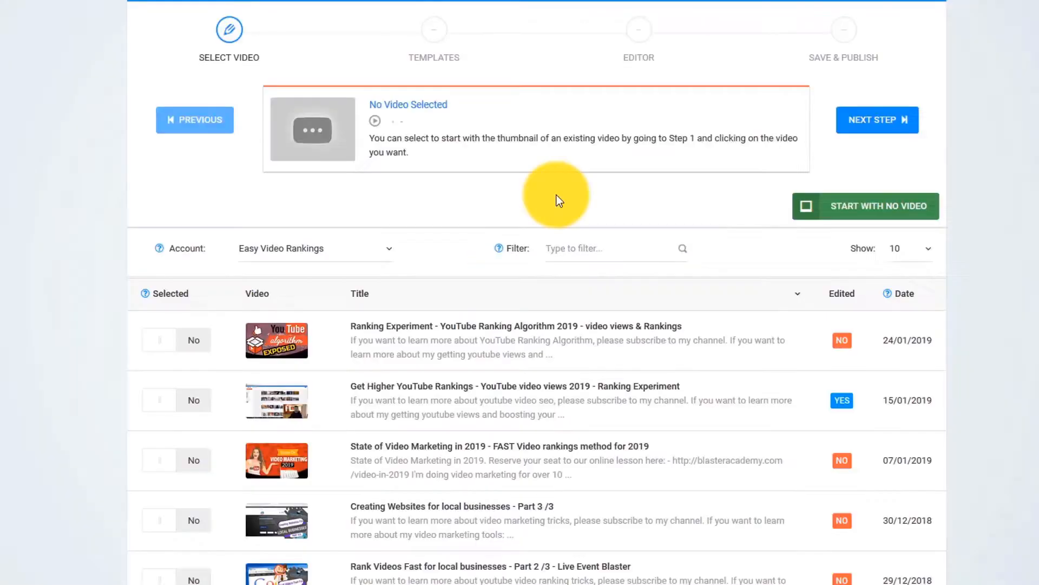
# - Select the Get Higher YouTube Rankings video, replacing the Creating Websites one
pyautogui.click(163, 520)
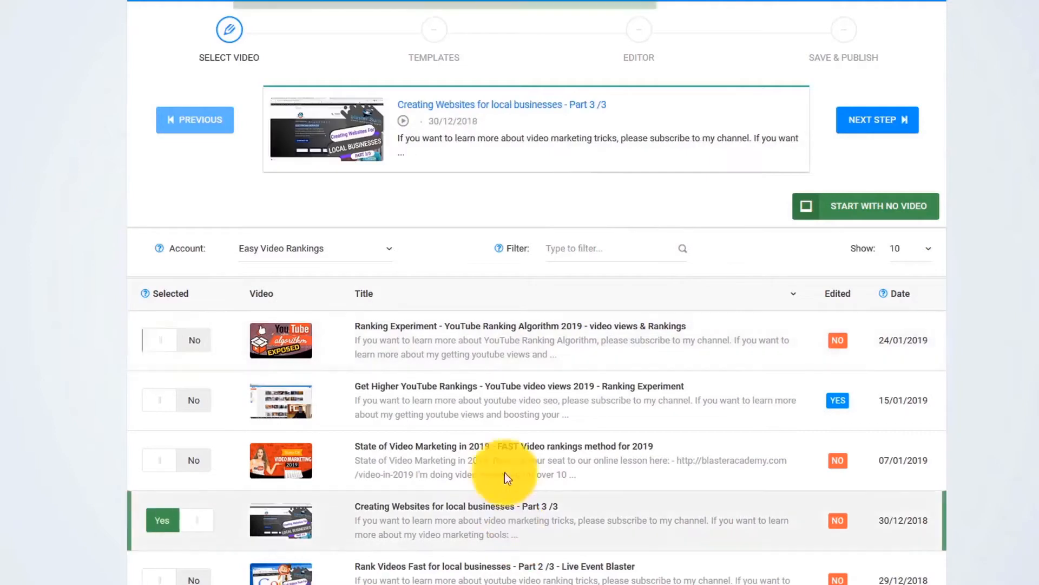
pyautogui.click(163, 399)
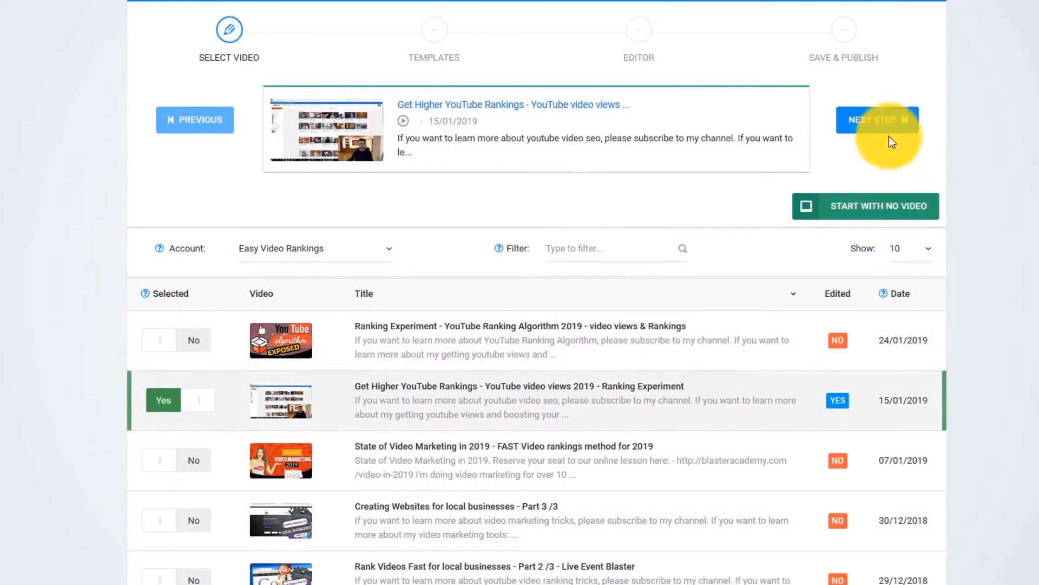
# - Continue to the Templates step and browse down the thumbnail template grid
pyautogui.click(876, 121)
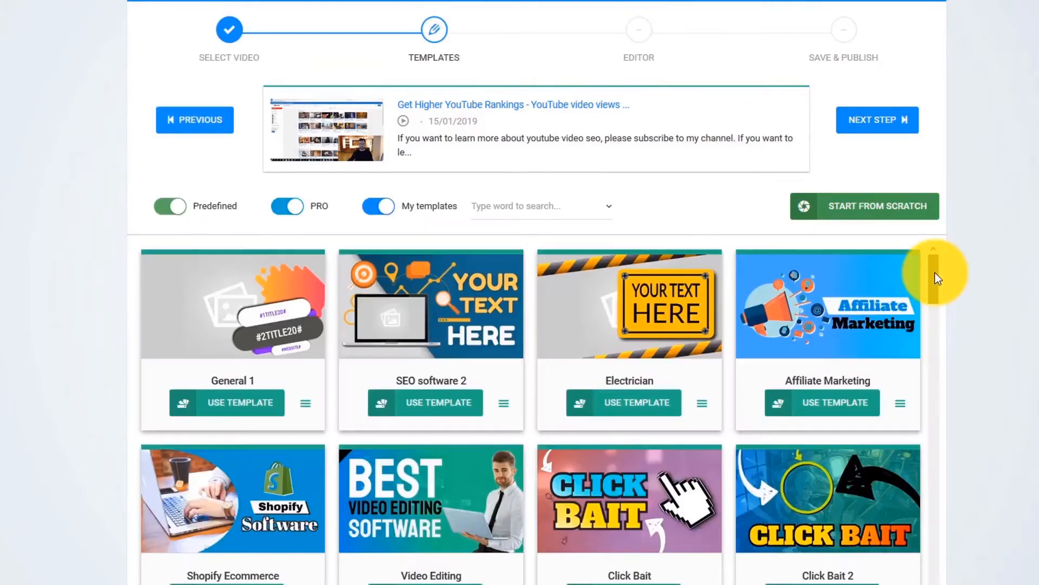
pyautogui.scroll(-3)
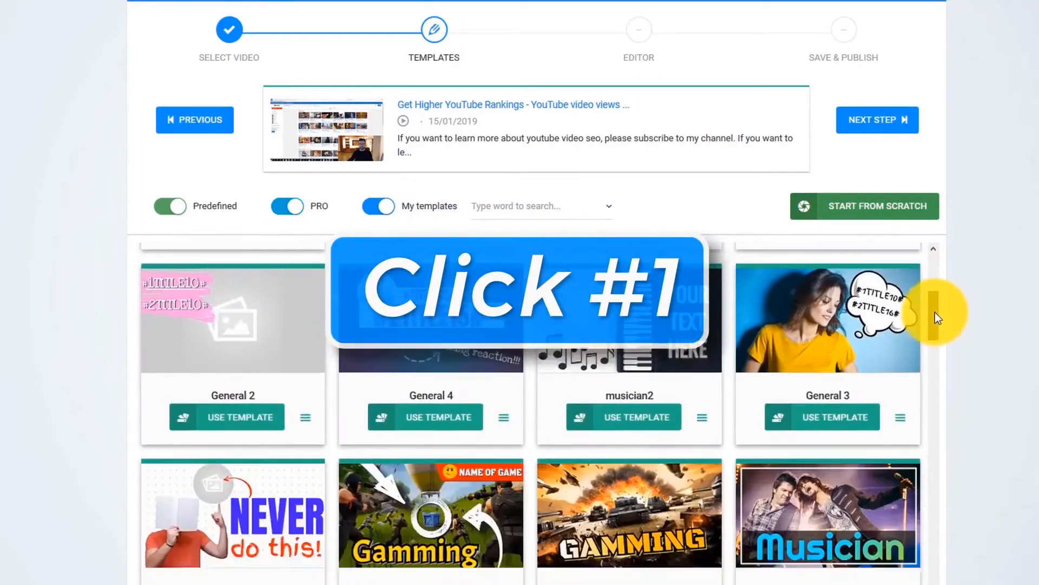
pyautogui.scroll(-3)
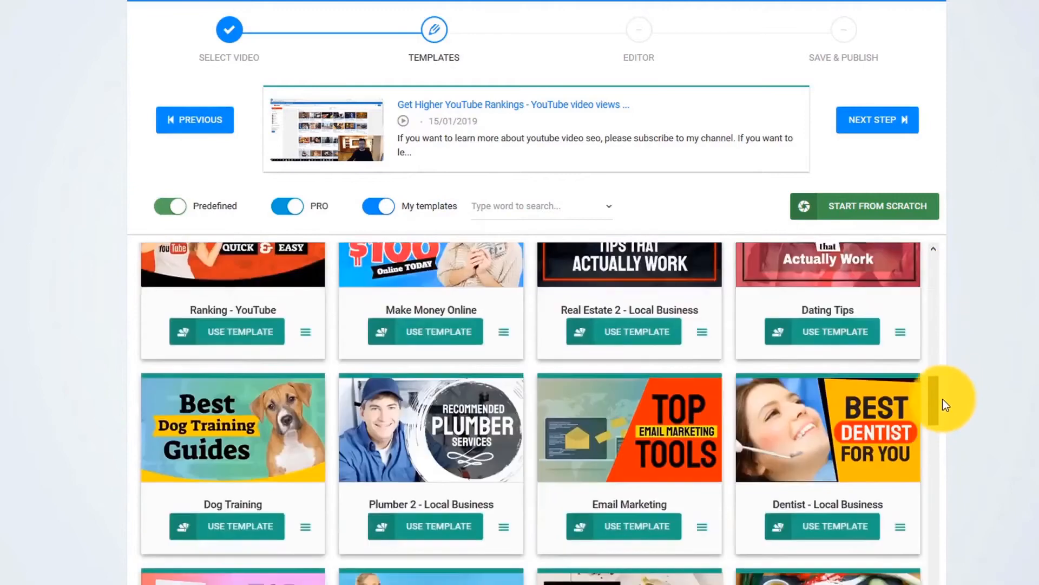
pyautogui.scroll(-3)
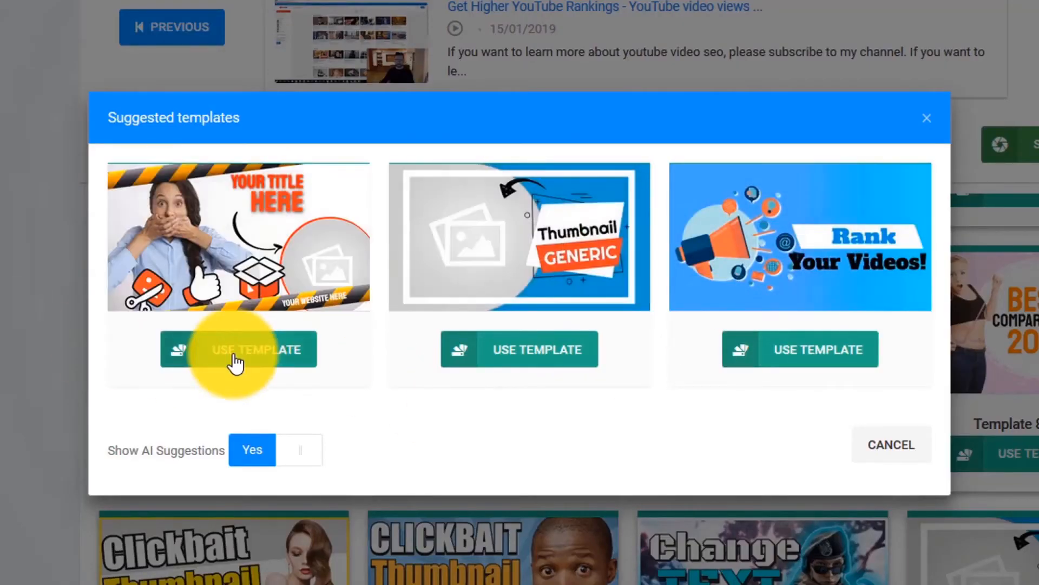
pyautogui.moveTo(239, 349)
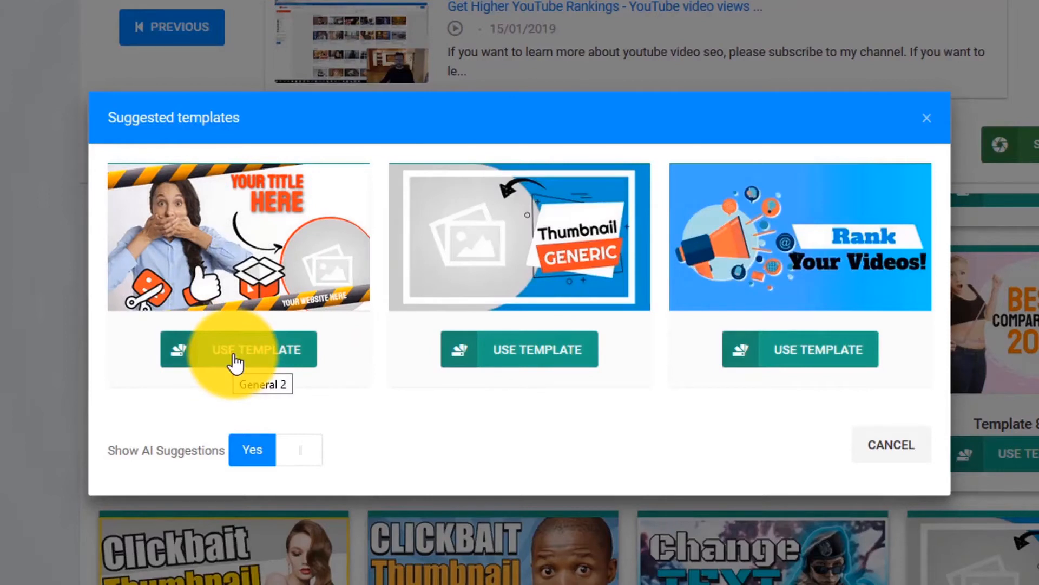
# - Apply the suggested surprised-woman GET HIGHER YOUTUBE RANKINGS template and save it for publishing
pyautogui.click(258, 350)
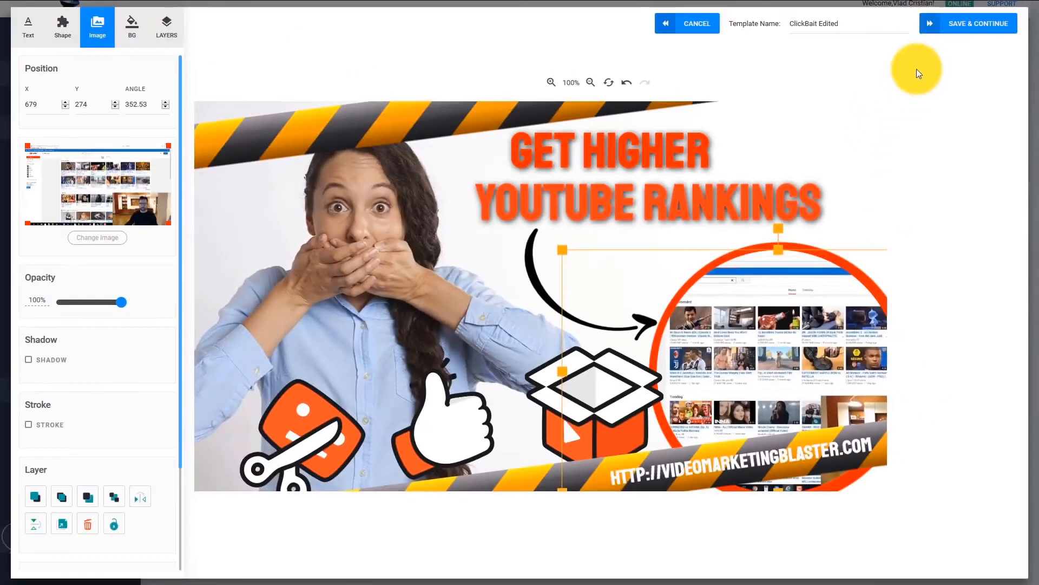
pyautogui.click(132, 27)
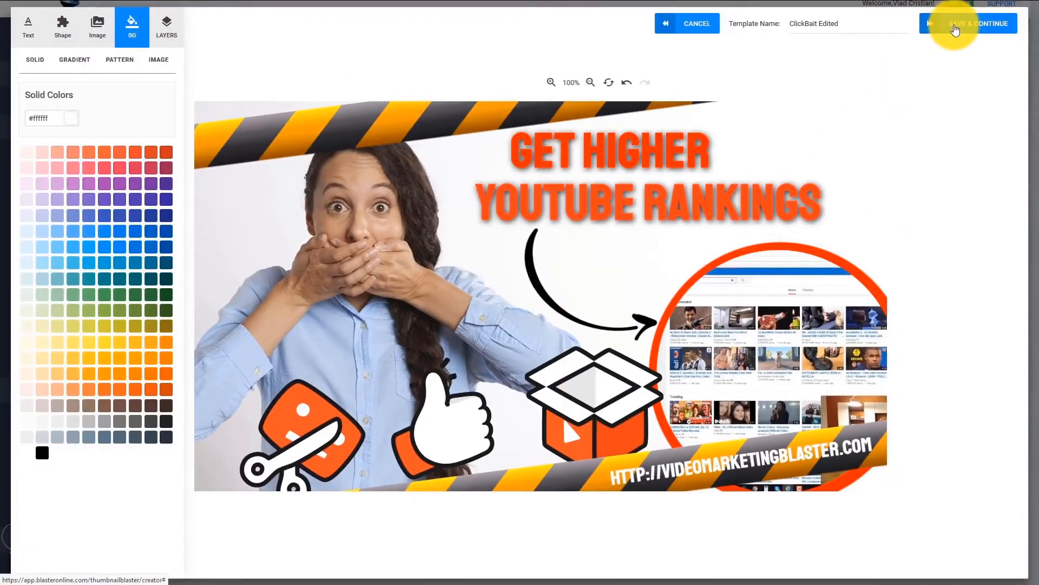
pyautogui.click(968, 23)
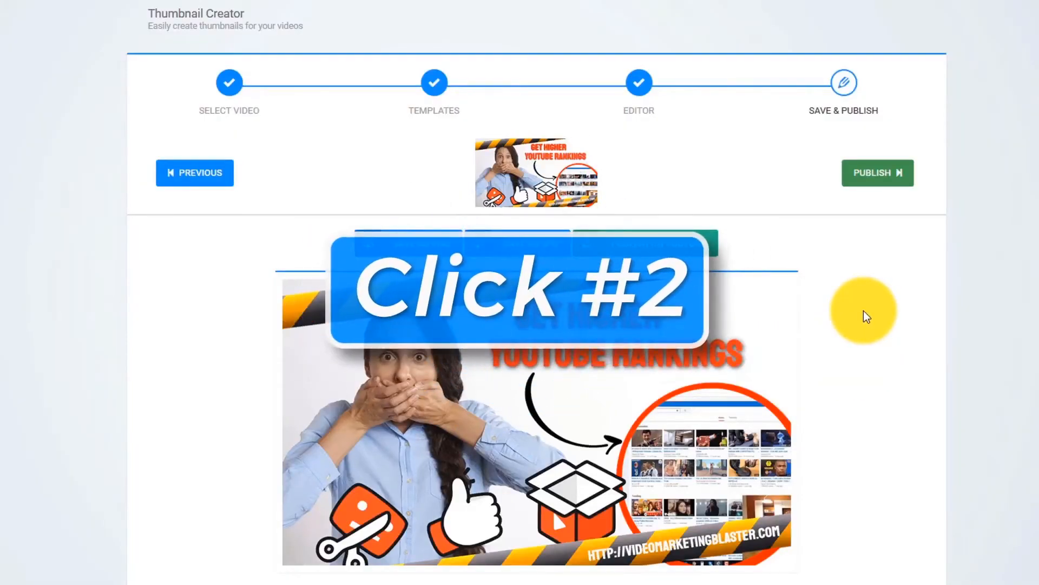
# - Publish the thumbnail on YouTube to the Get Higher YouTube Rankings video on Easy Video Rankings
pyautogui.click(877, 173)
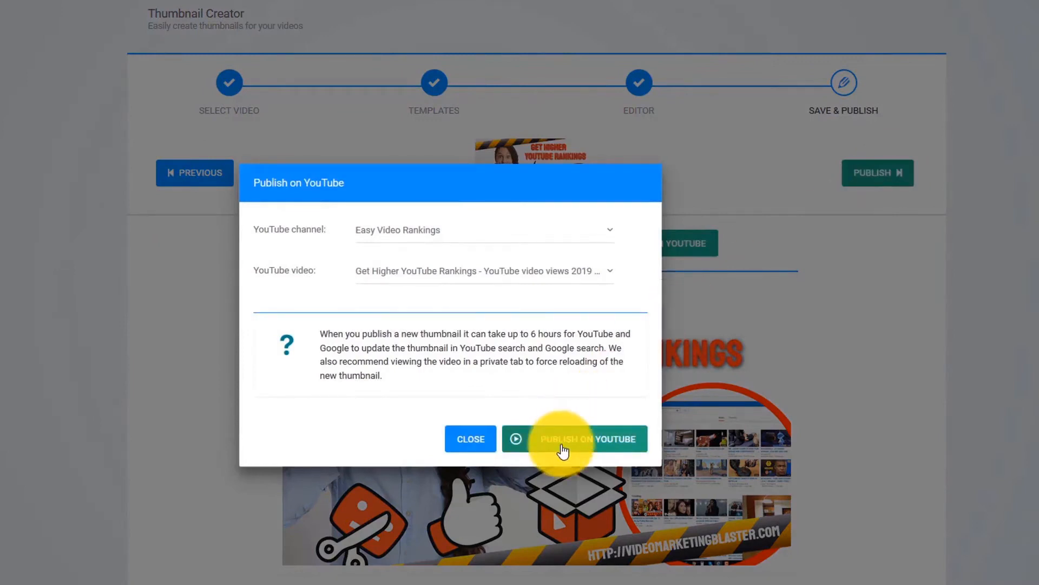
pyautogui.click(587, 439)
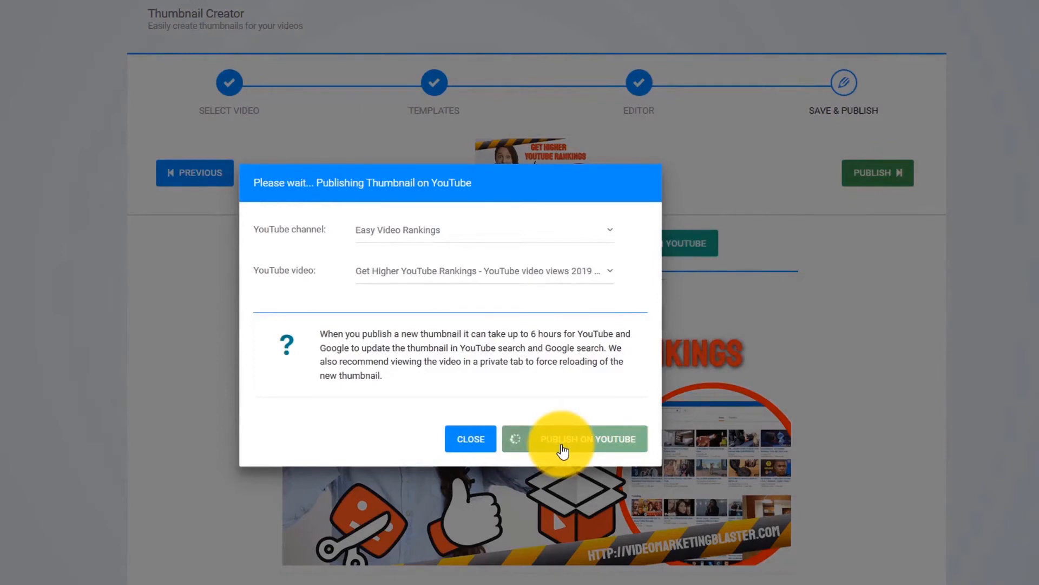
pyautogui.click(574, 438)
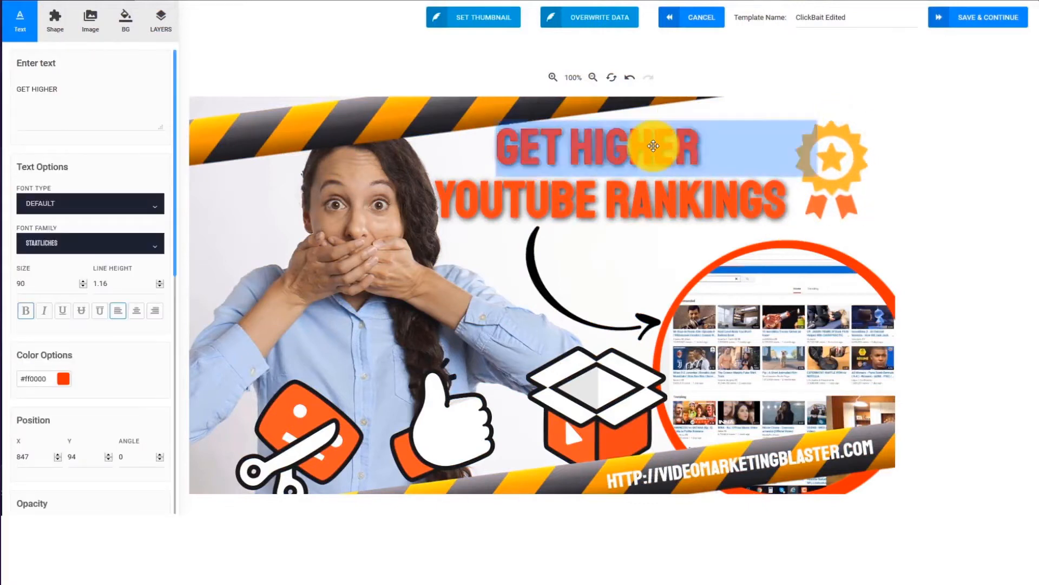
# - Add the man-with-camera photo and drag it into place on the BETTER-headline thumbnail
pyautogui.click(90, 19)
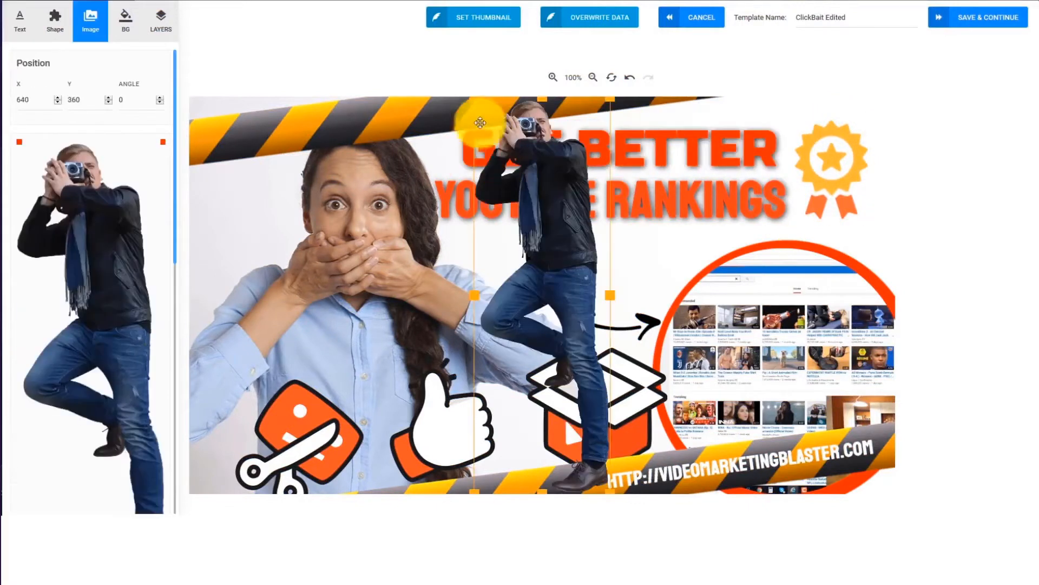
pyautogui.moveTo(524, 115); pyautogui.dragTo(398, 391)
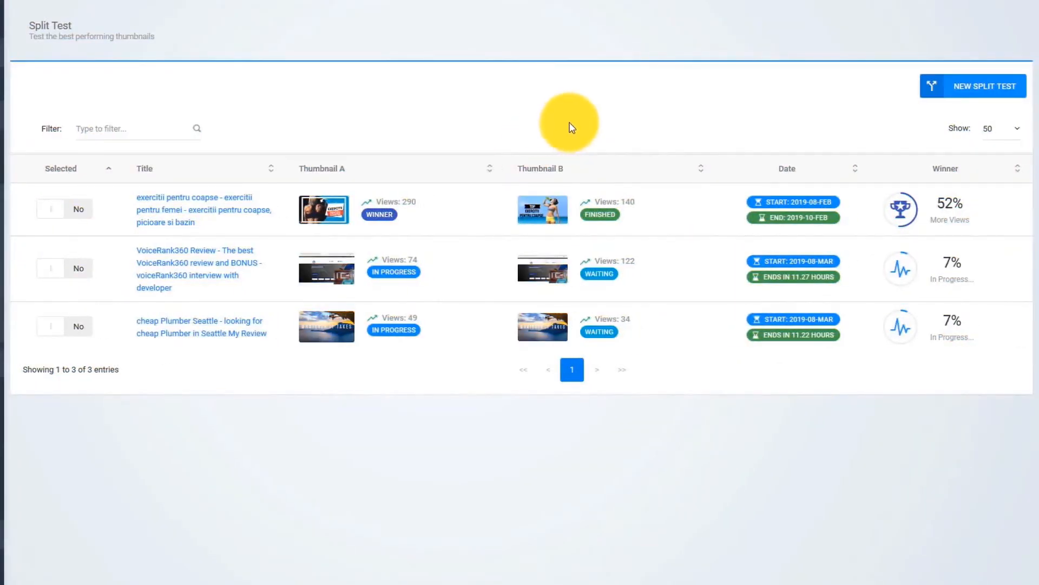
# - Create a 36-hour split test comparing the Get Higher YouTube Rankings thumbnail with a second design
pyautogui.click(986, 86)
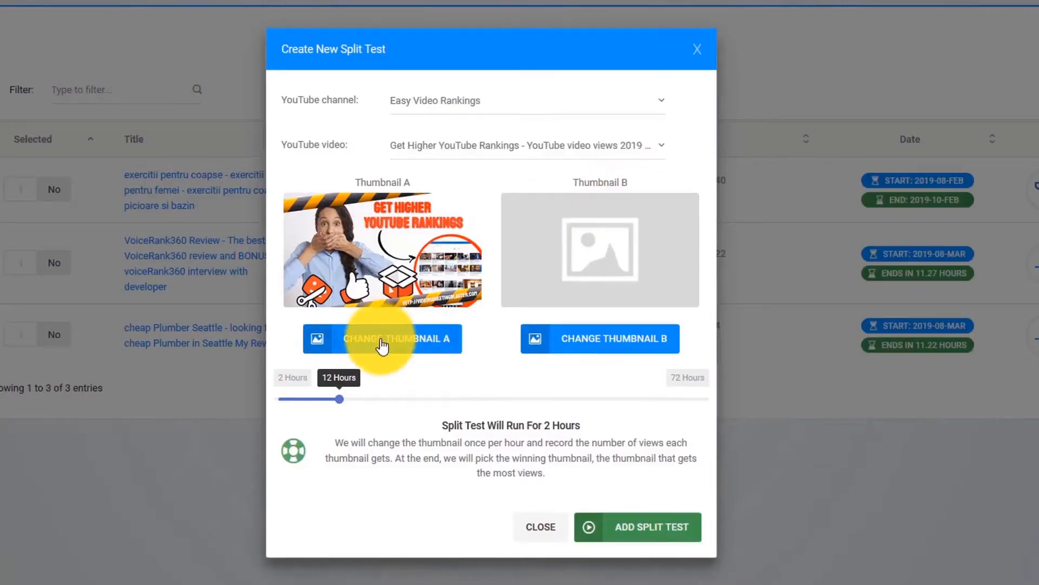
pyautogui.click(383, 338)
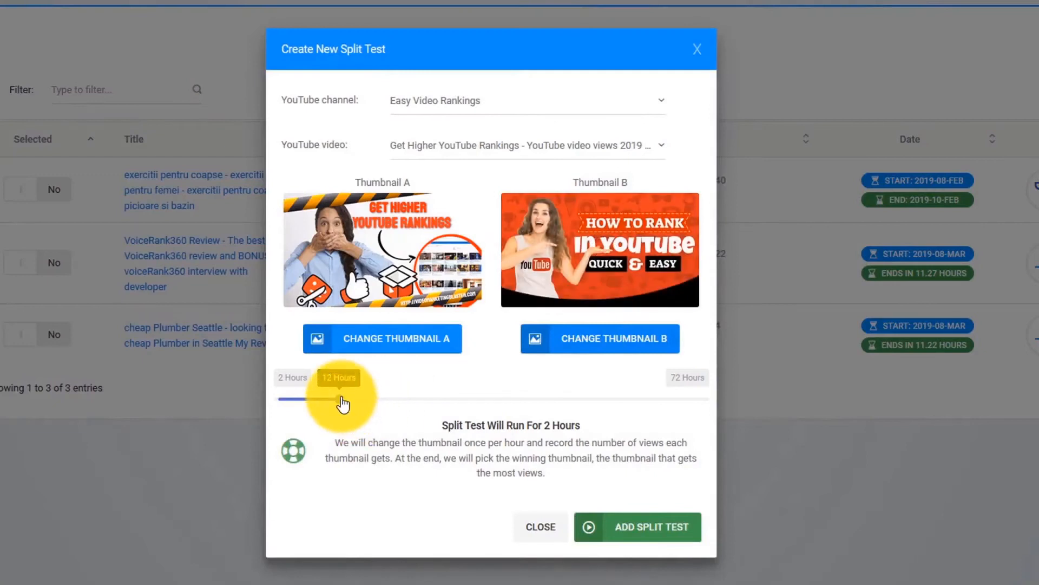
pyautogui.moveTo(341, 402); pyautogui.dragTo(485, 402)
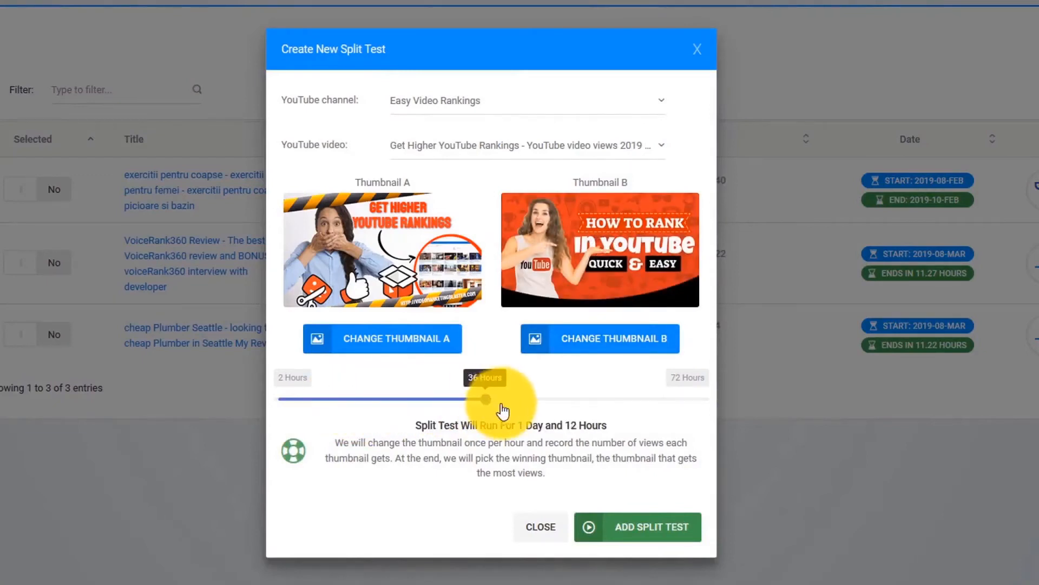
pyautogui.click(637, 528)
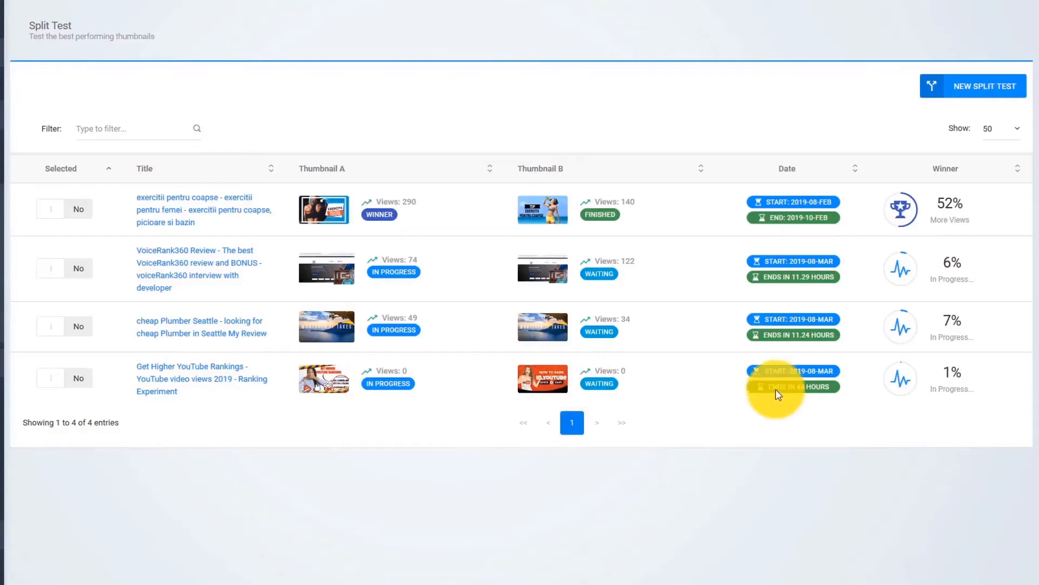